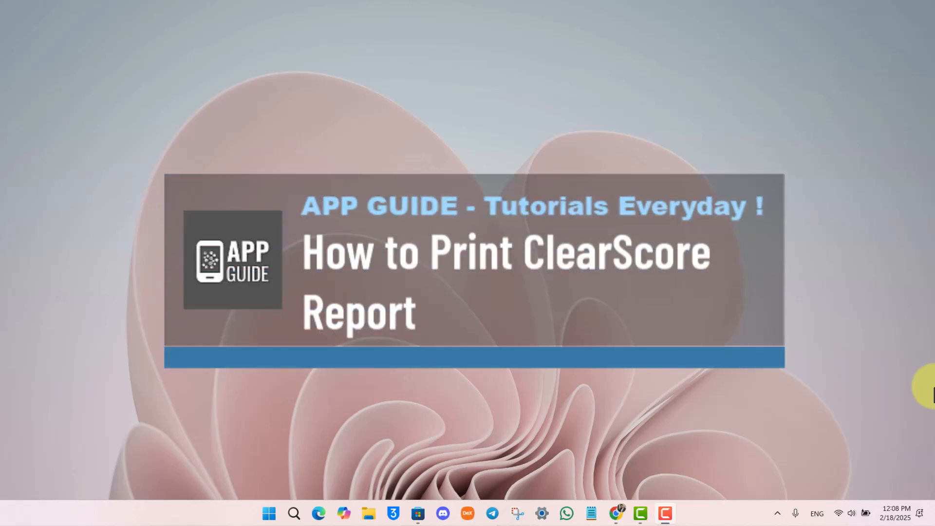
pyautogui.moveTo(848, 362)
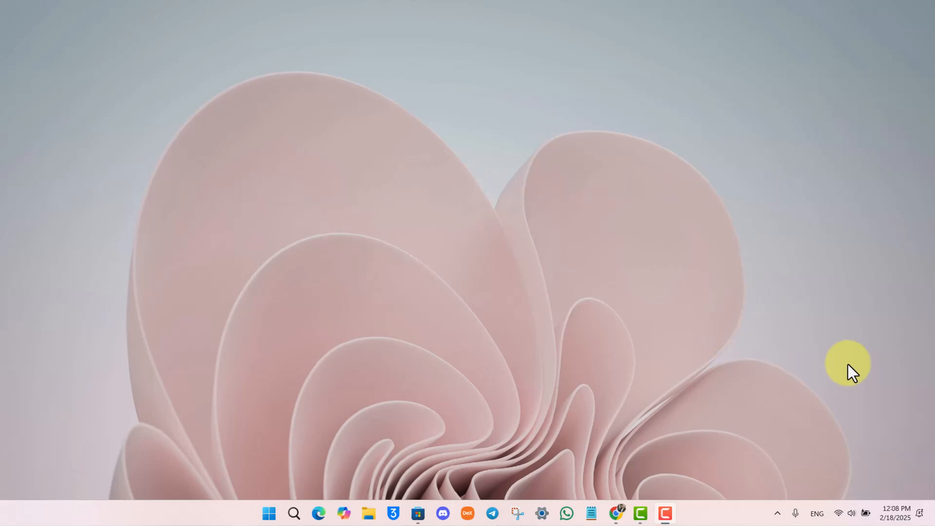
# Step: Open ClearScore's Credit Health page in Chrome and scroll down to the Your details section
pyautogui.click(617, 513)
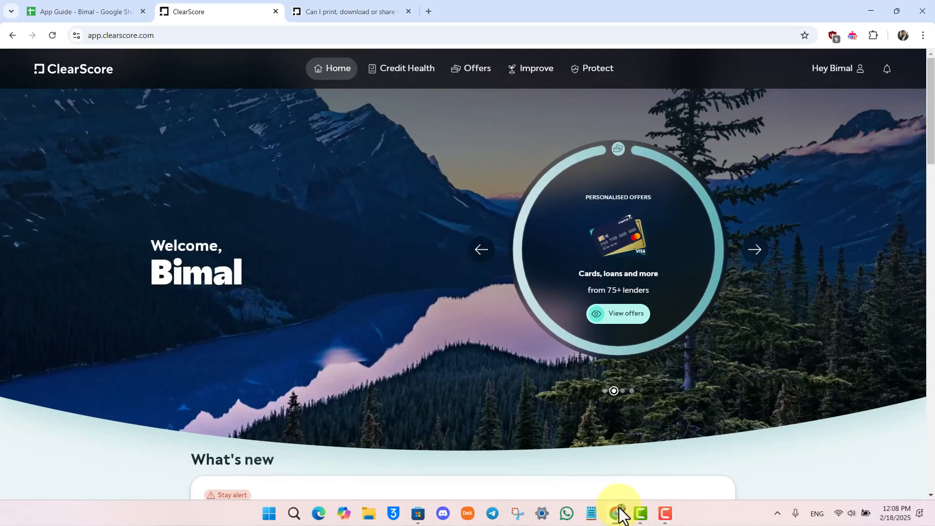
pyautogui.moveTo(530, 428)
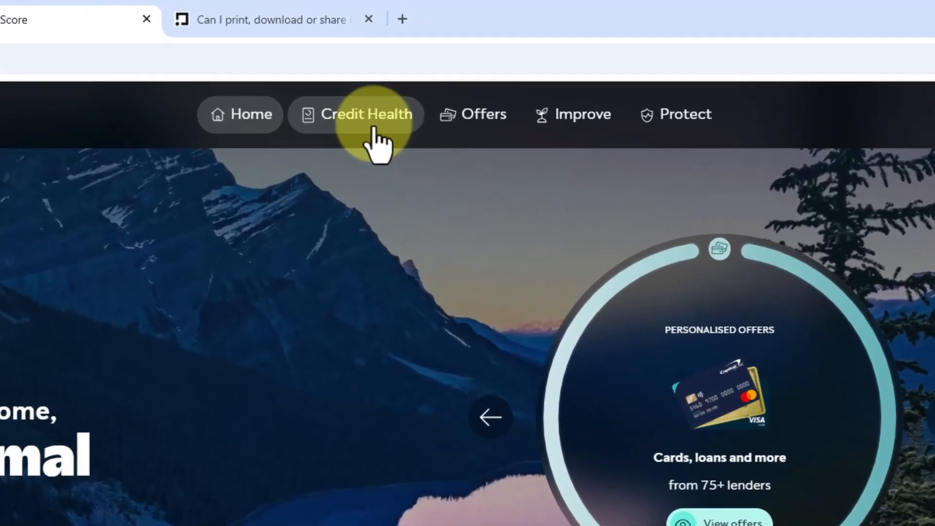
pyautogui.click(368, 114)
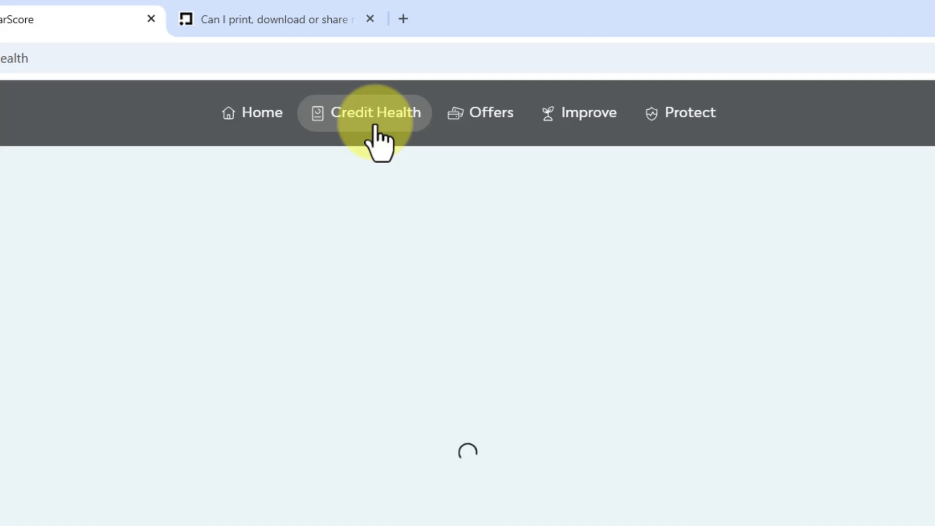
pyautogui.click(376, 113)
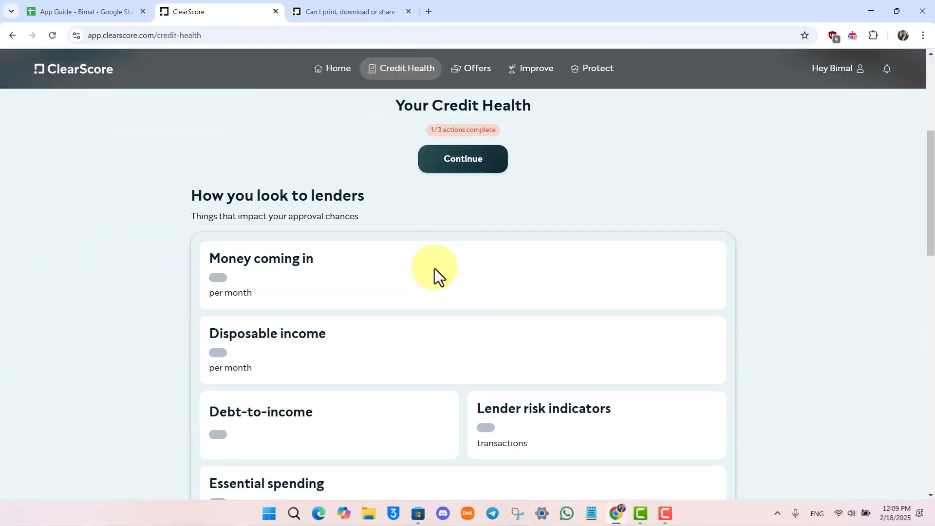
pyautogui.scroll(-3)
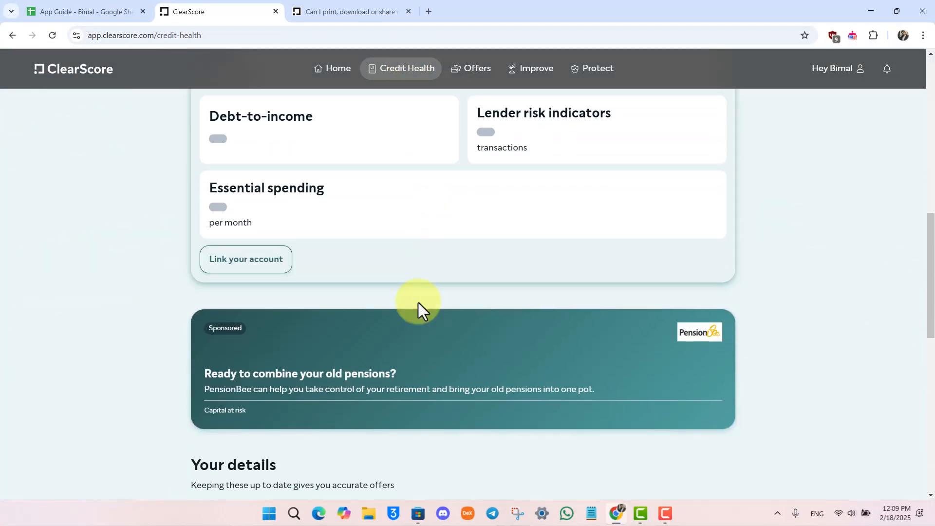
pyautogui.scroll(-3)
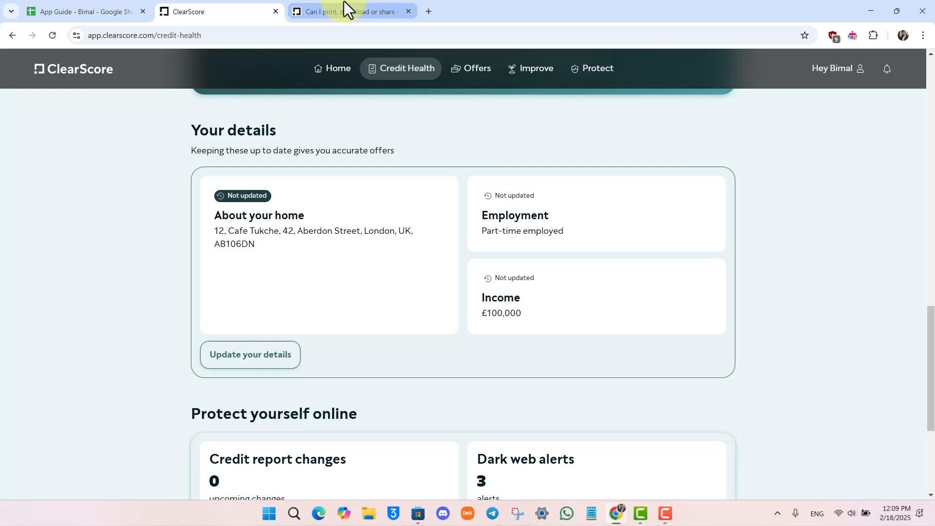
# Step: Switch to the Help Centre article on printing, downloading or sharing a credit report
pyautogui.click(346, 12)
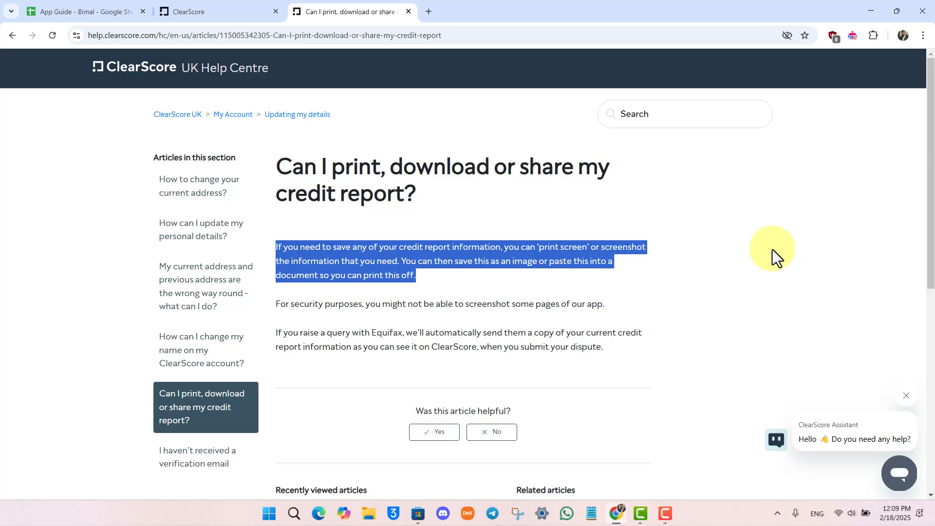
pyautogui.moveTo(784, 247)
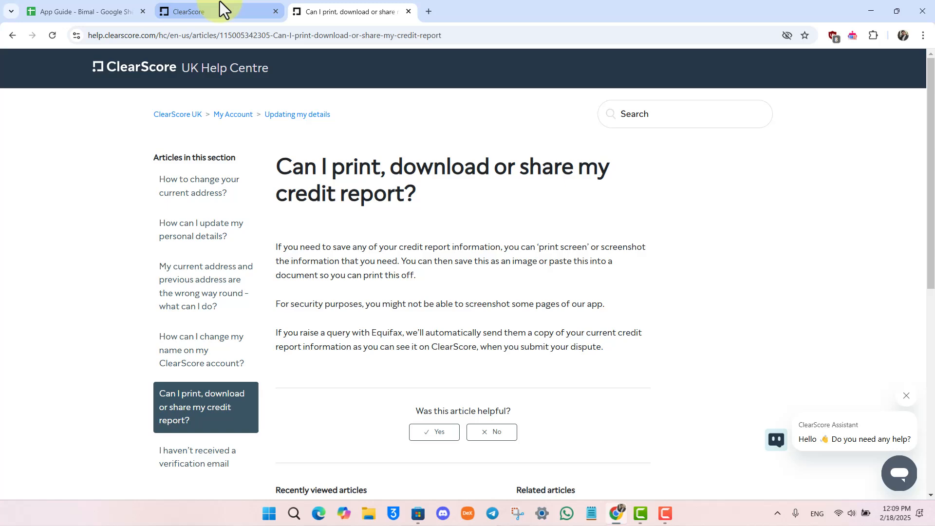
# Step: Preview the Credit Health page for printing with Ctrl+P, cancel it, and return to the page top
pyautogui.click(191, 12)
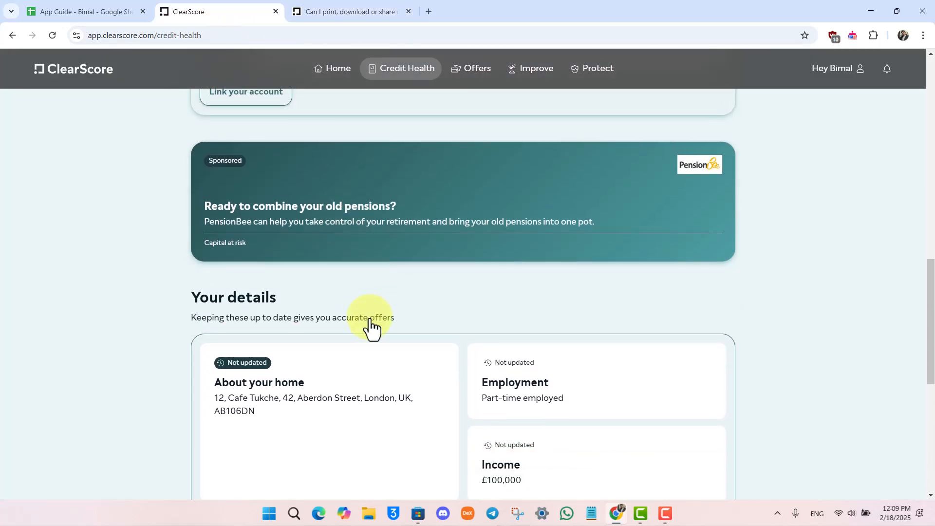
pyautogui.press('ctrl+p')
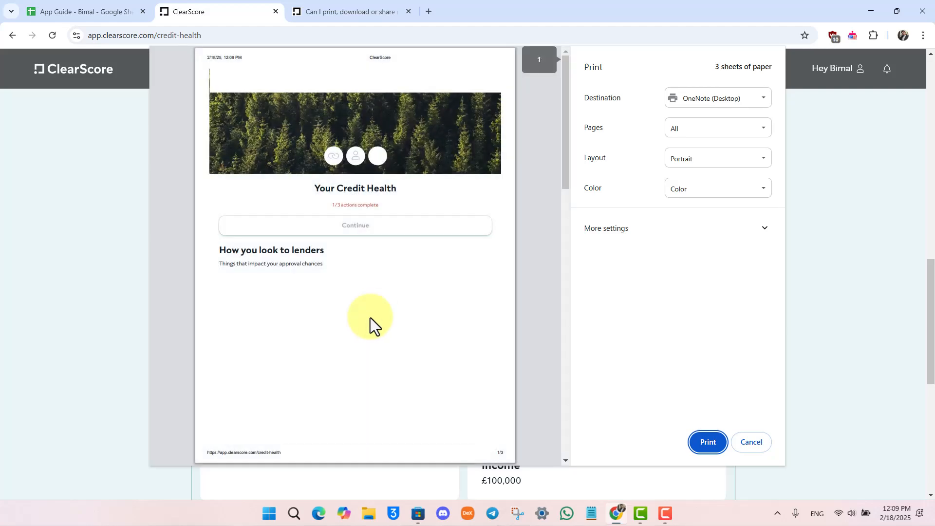
pyautogui.scroll(-3)
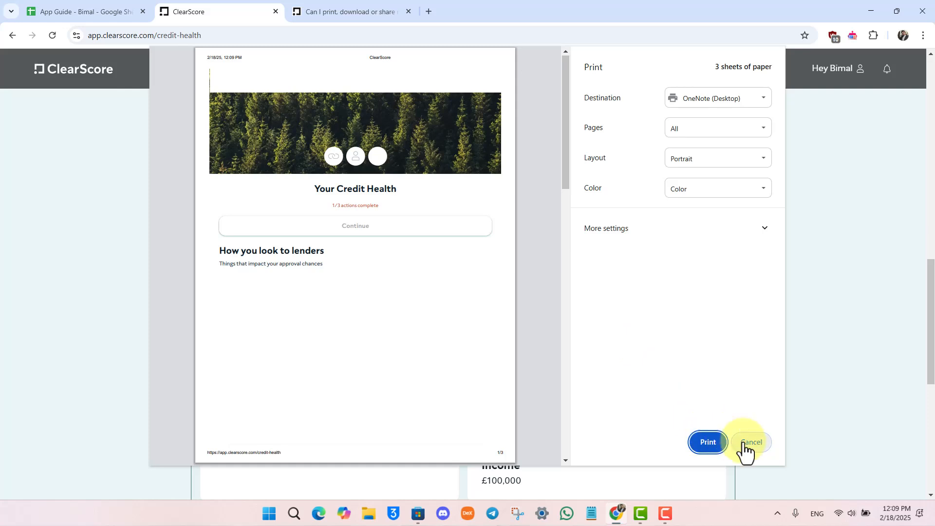
pyautogui.click(750, 444)
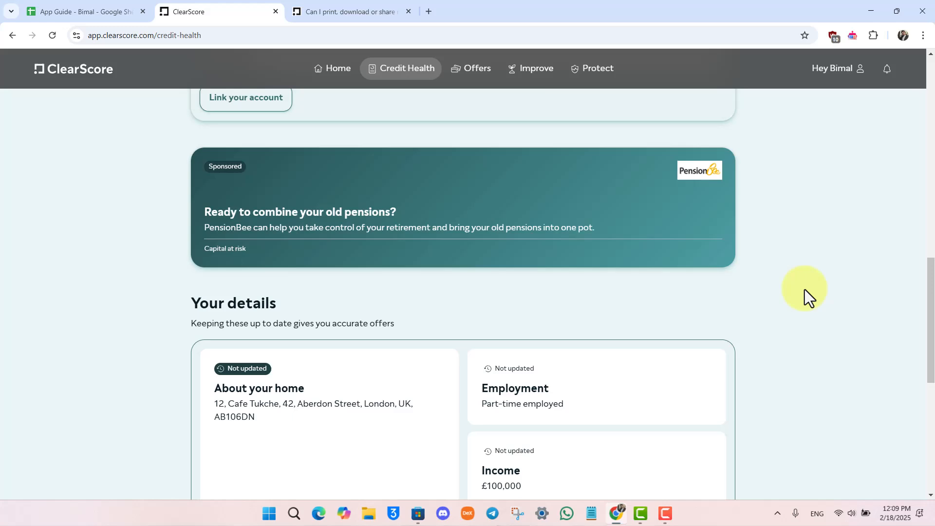
pyautogui.scroll(3)
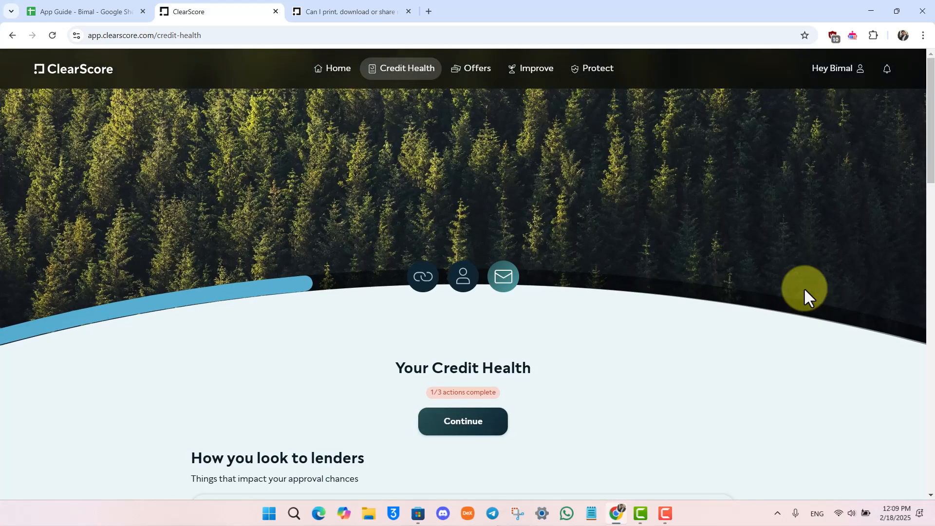